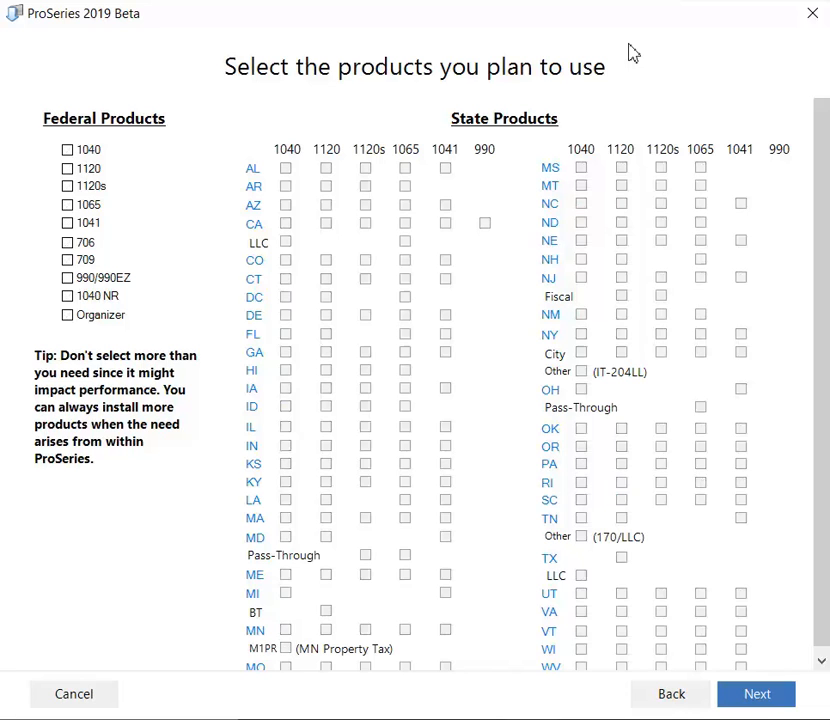
pyautogui.moveTo(108, 136)
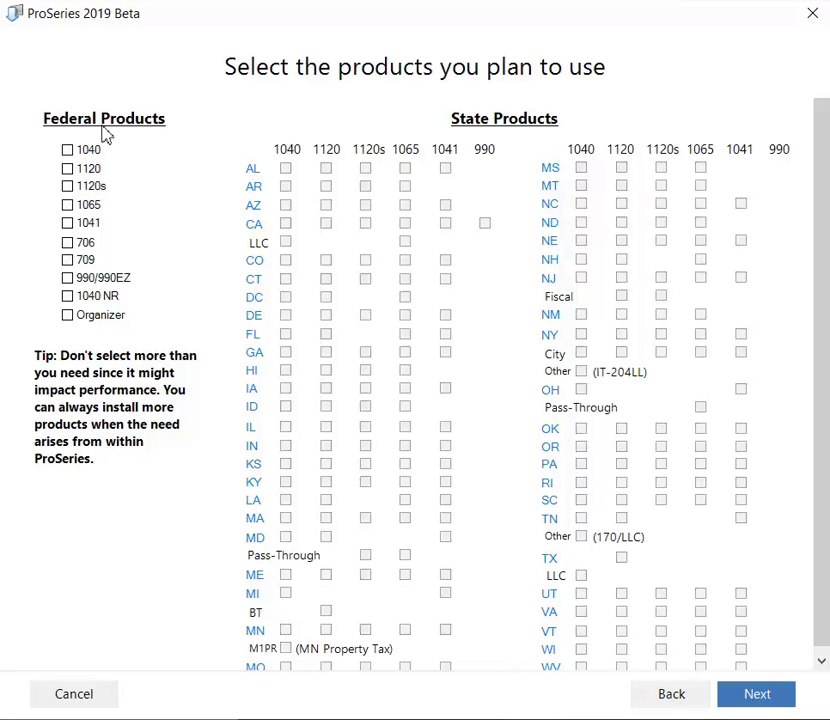